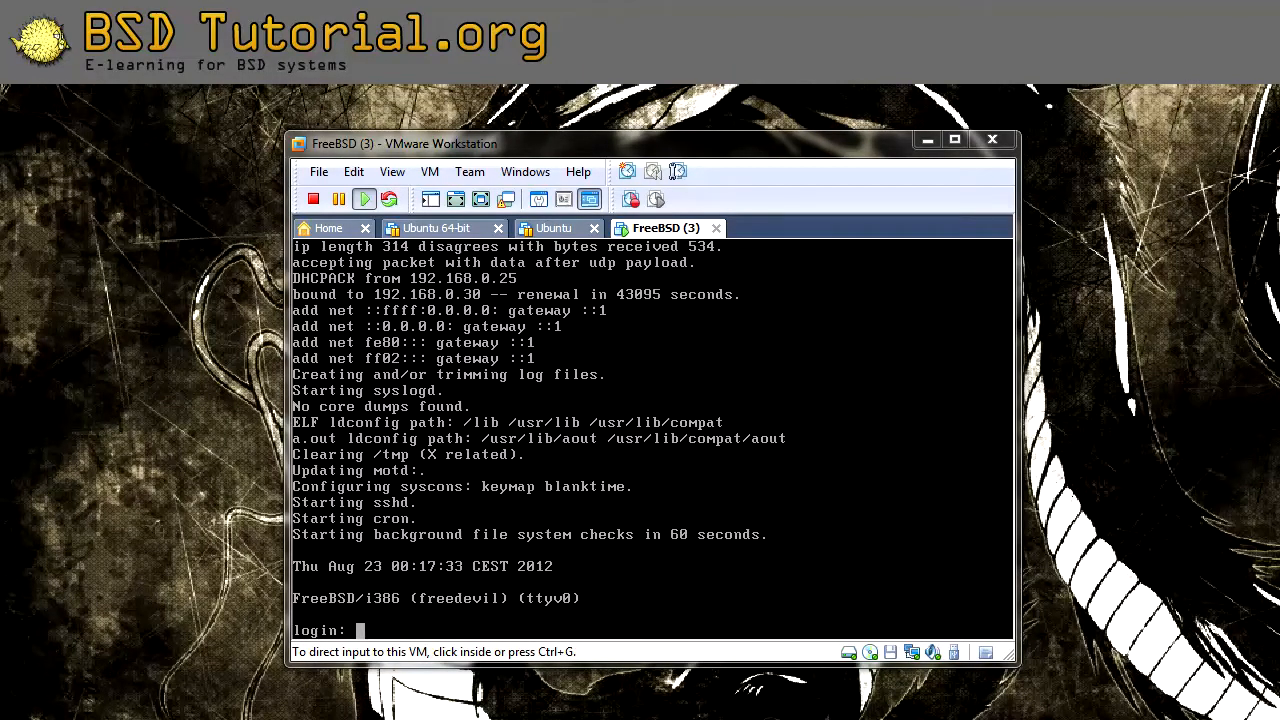
Try logging in as root on the FreeBSD console; the attempt is rejected as incorrect.
left_click(650, 450)
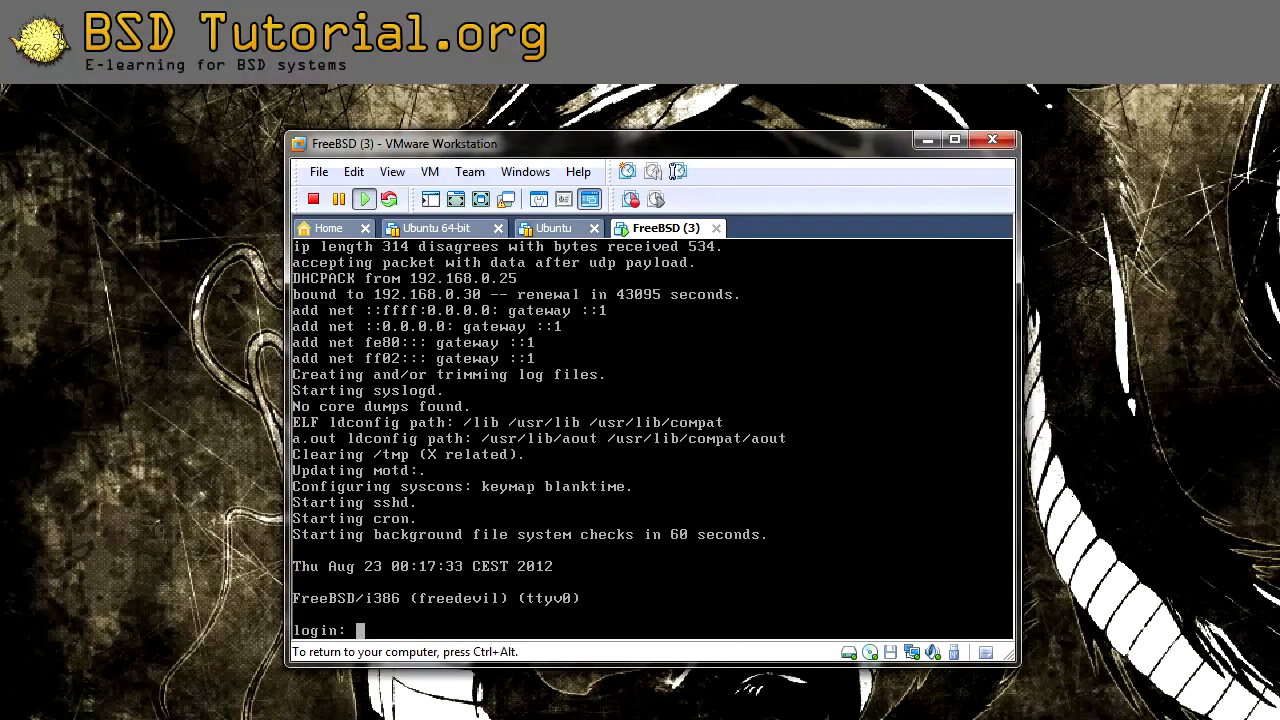
type("root")
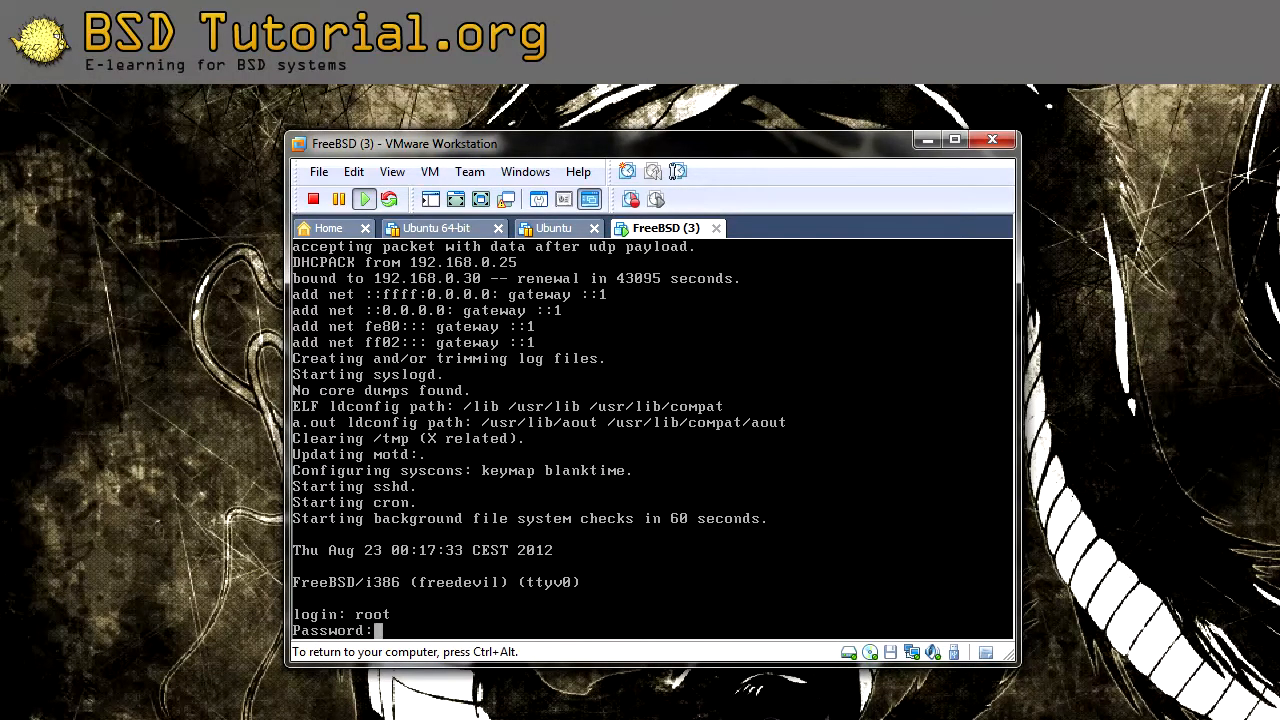
key("Return")
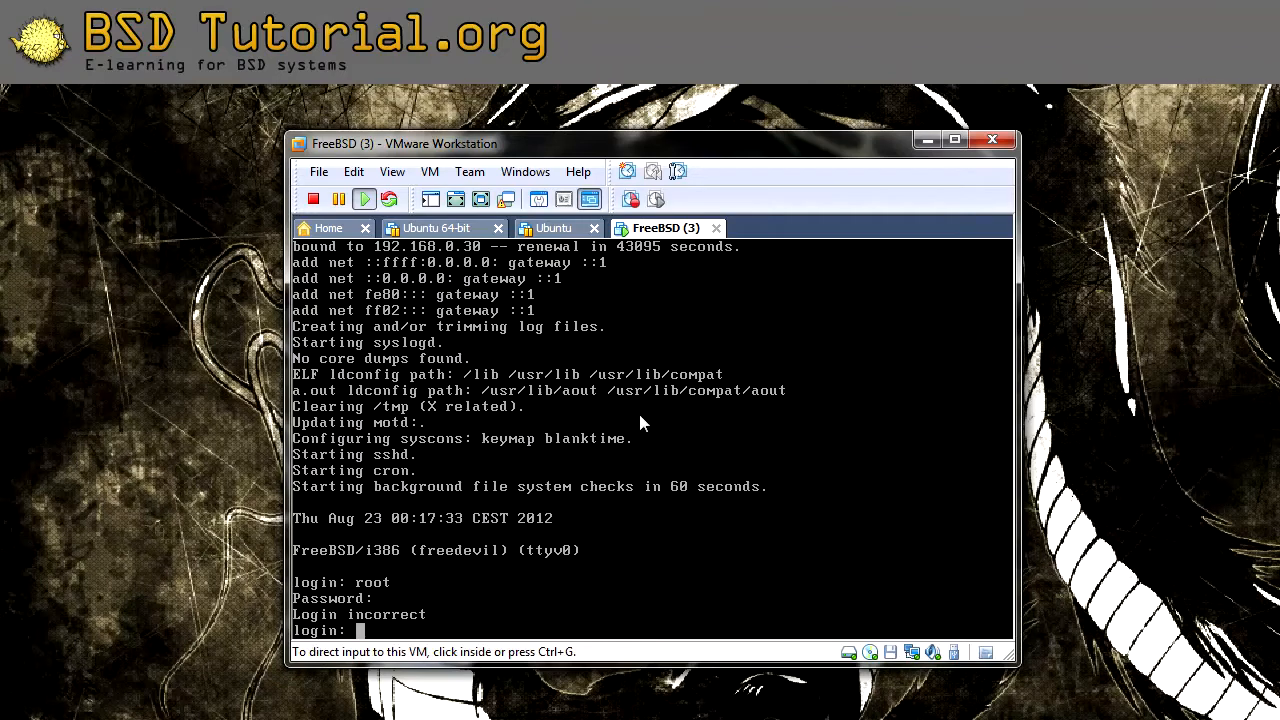
type("root")
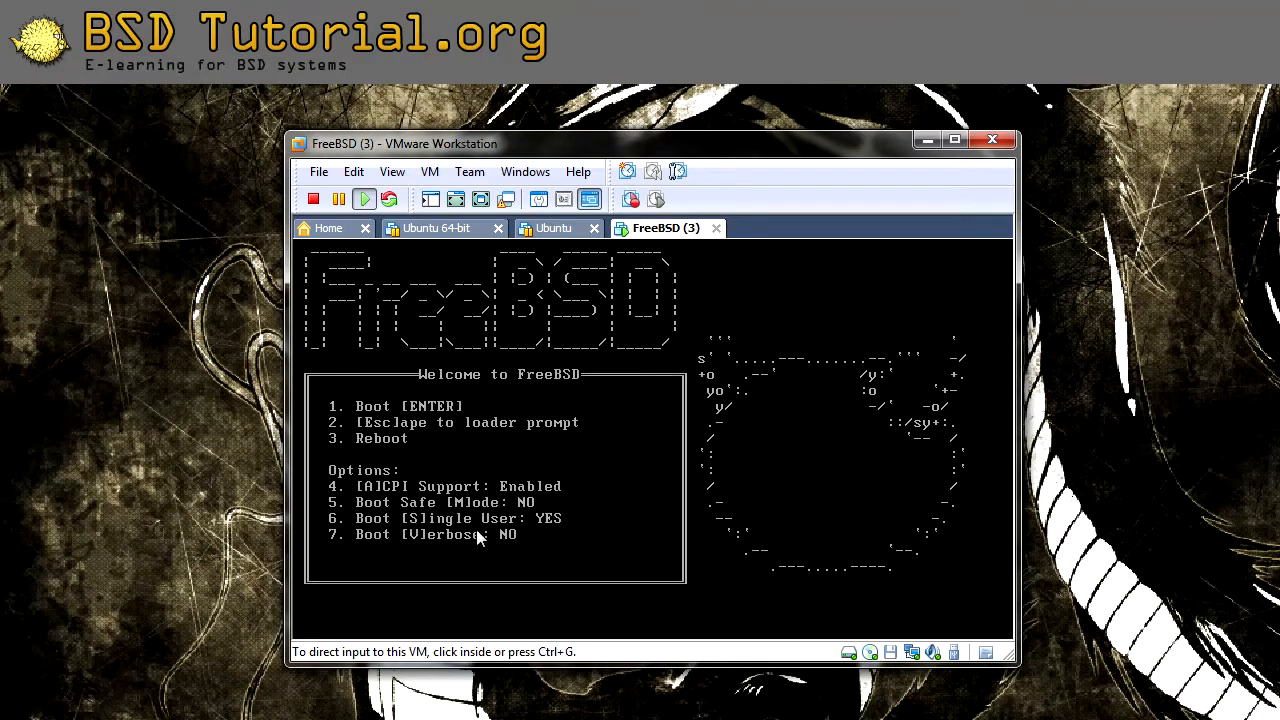
mouse_move(548, 530)
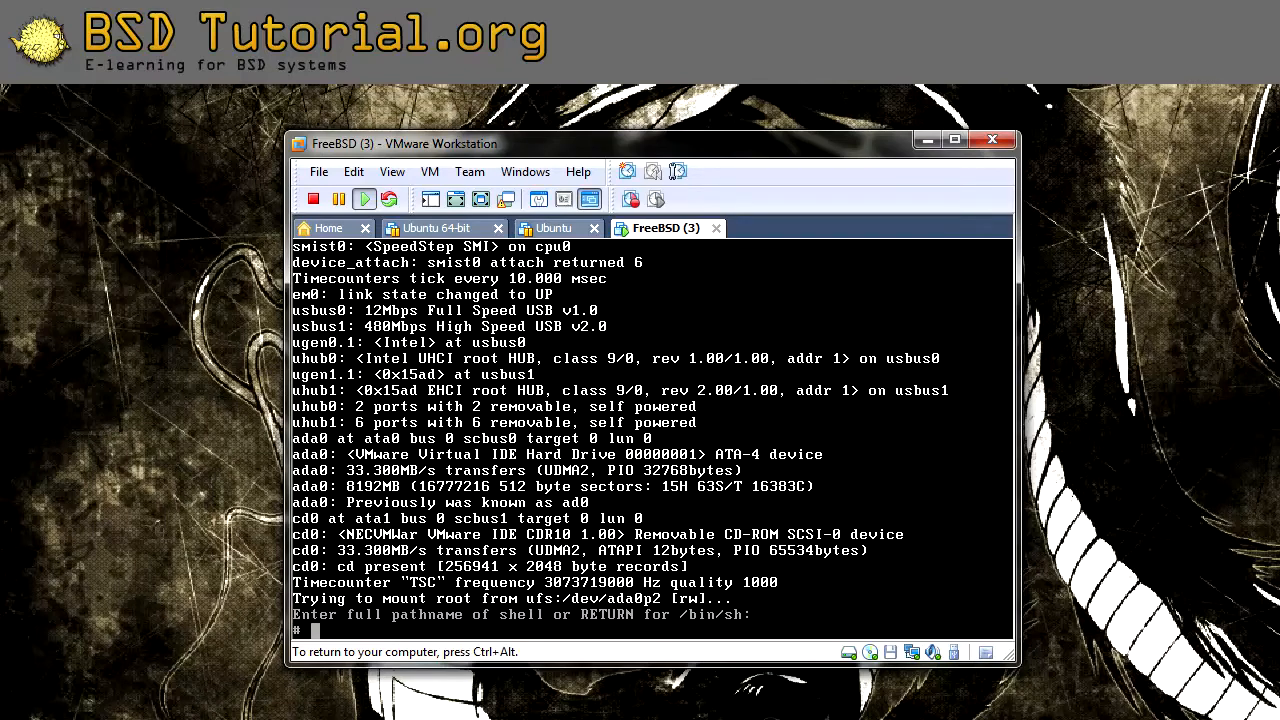
Run whoami in the single-user shell to confirm it returns root.
type("whoami")
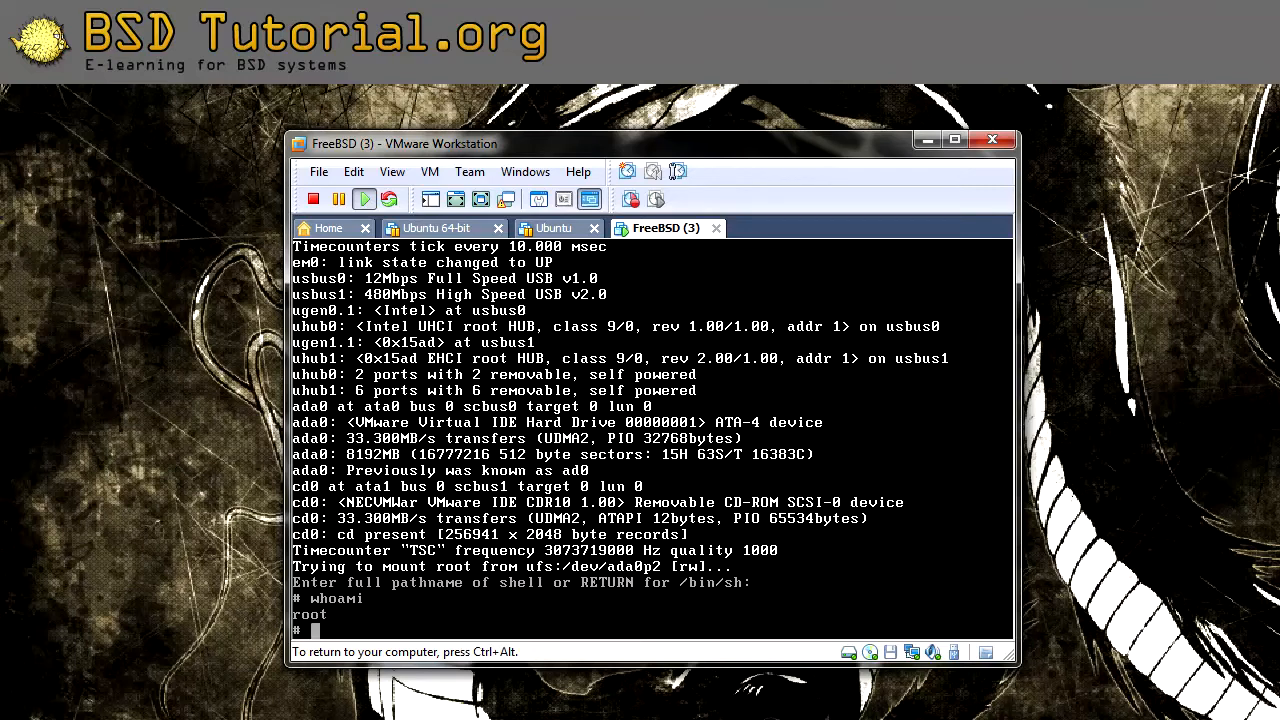
Run mount -a in the single-user shell to mount all filesystems.
type("mount /a")
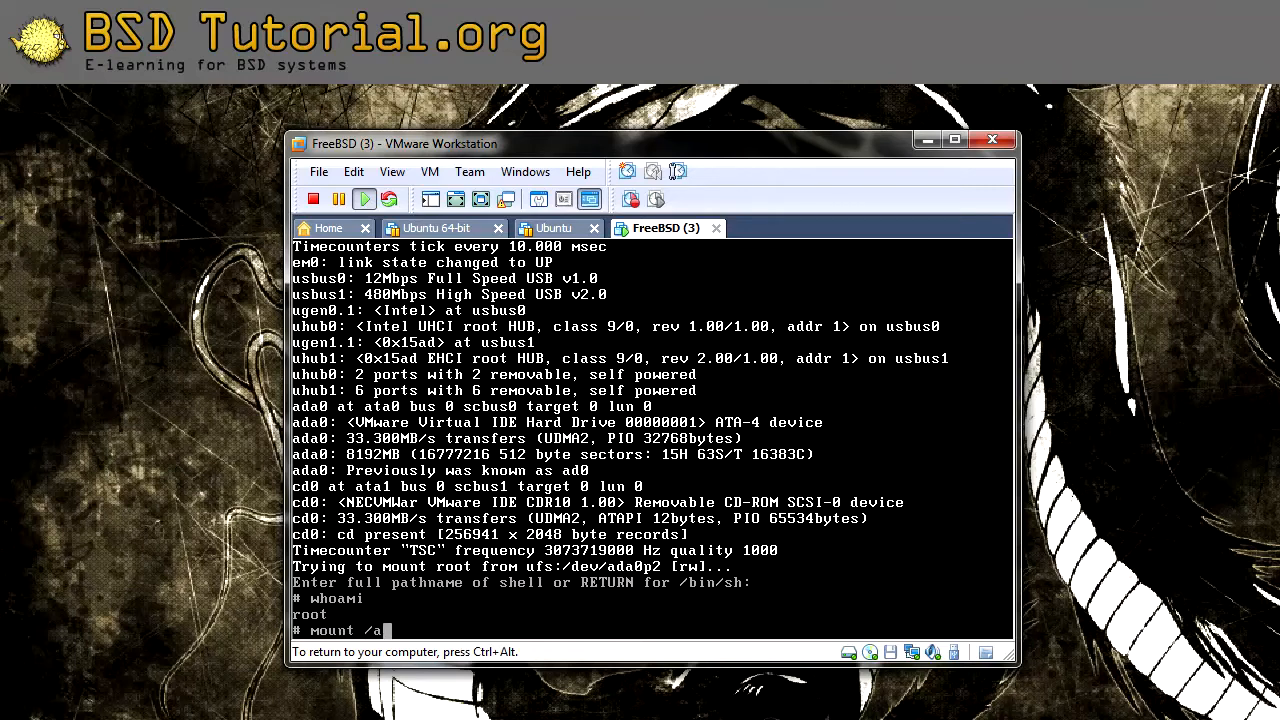
type("-")
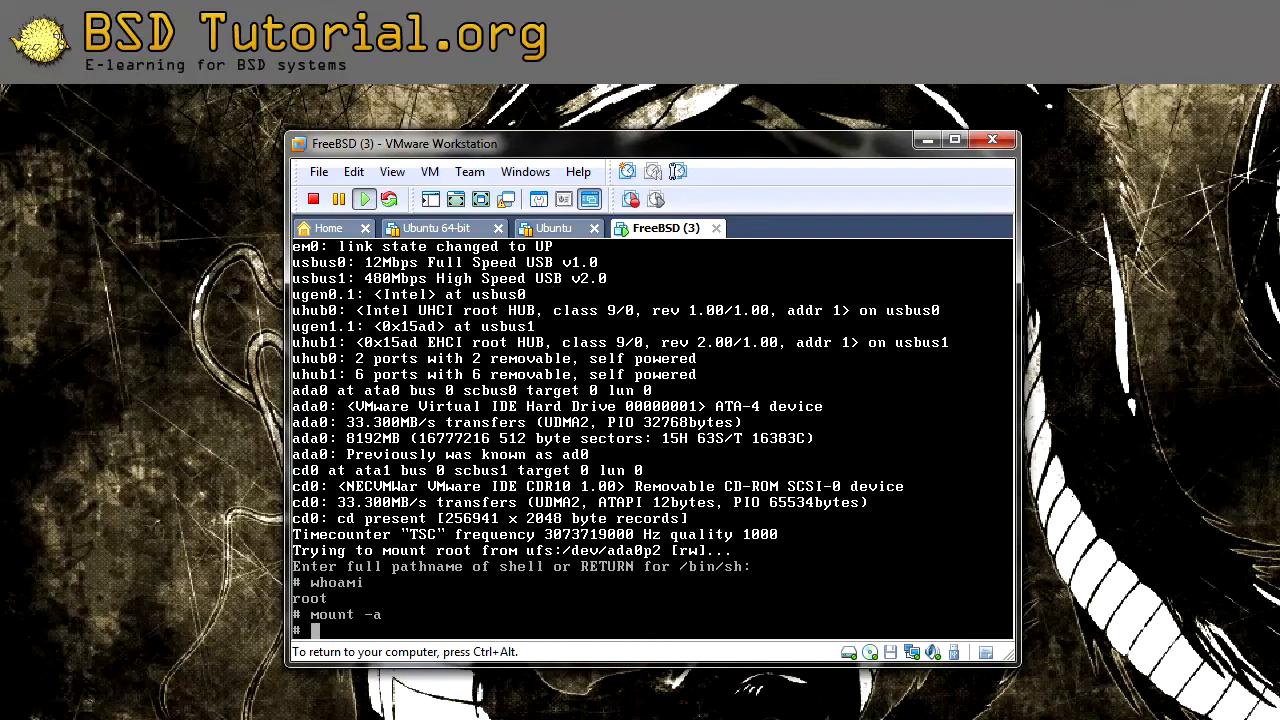
type("p")
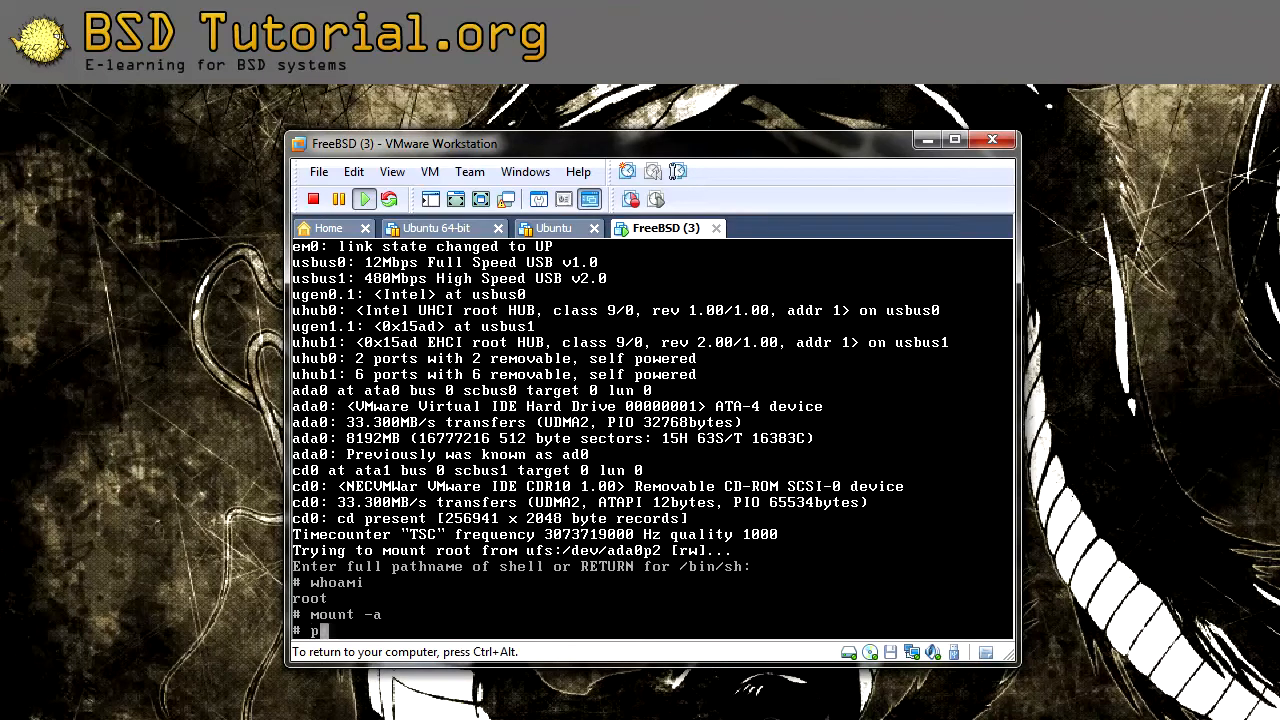
Reset the root password with passwd, then type reboot at the prompt.
type("asswd")
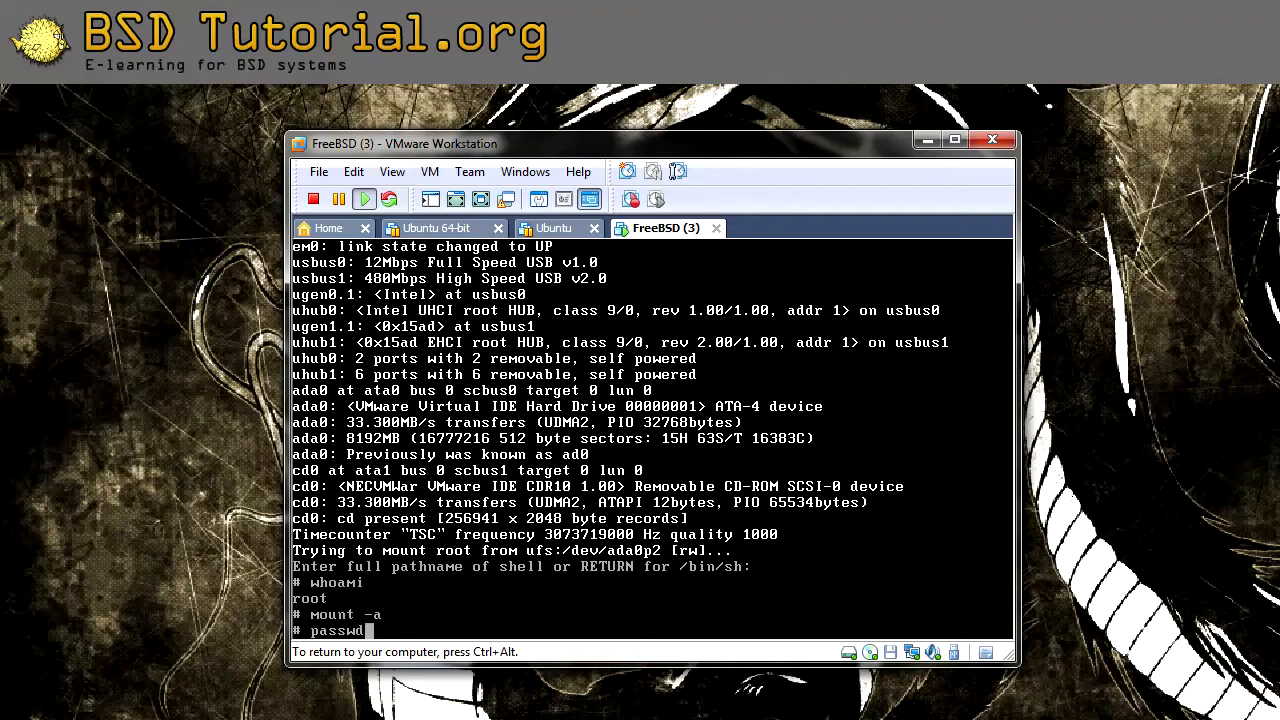
key("Return")
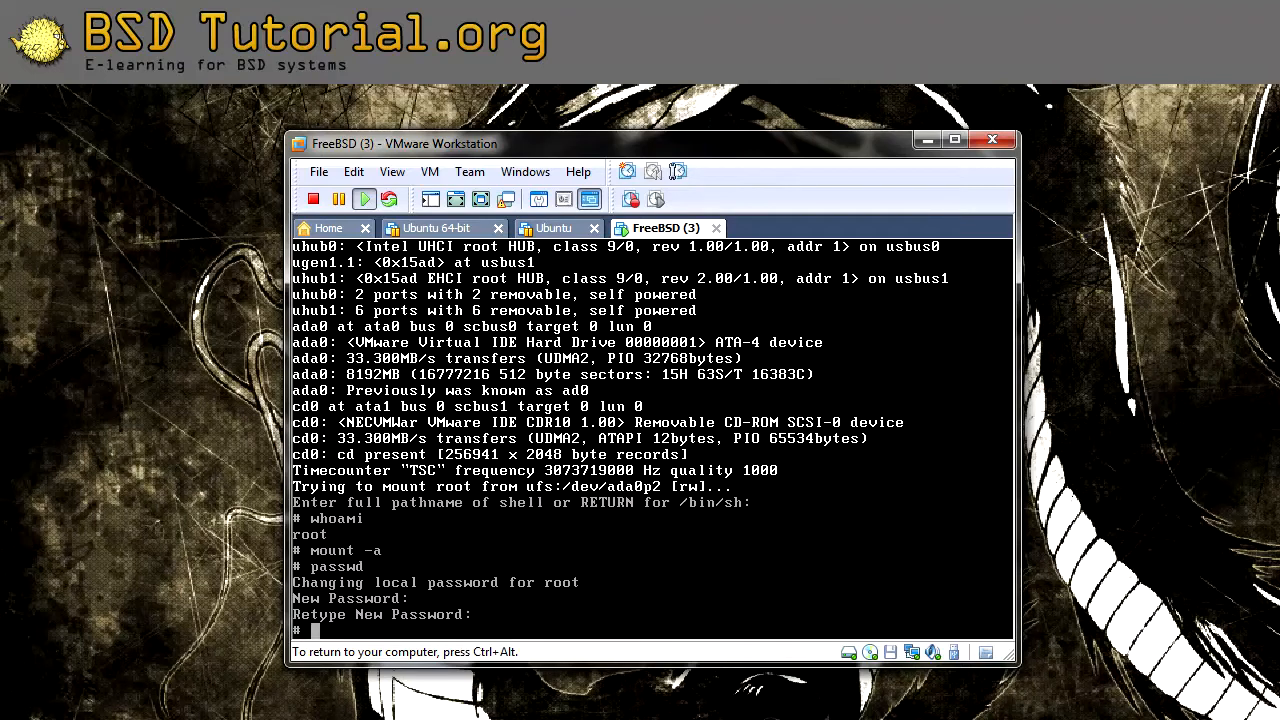
type("reboot")
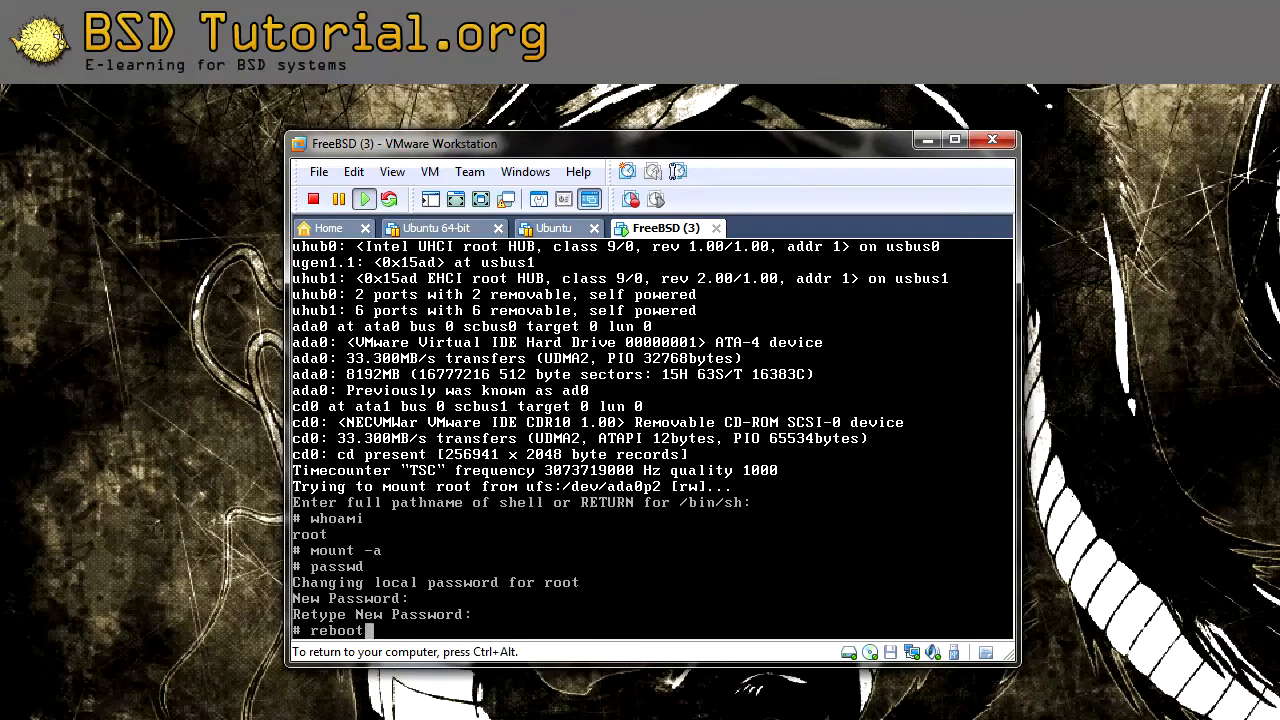